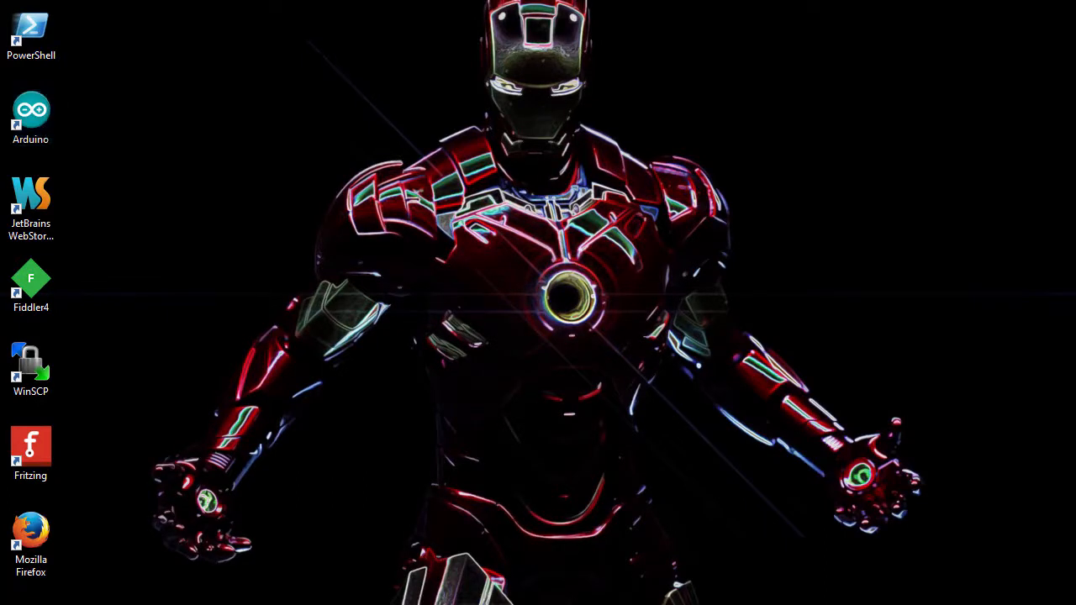
# Step: Launch Arduino IDE 1.6.4 from the desktop shortcut with a blank sketch
pyautogui.doubleClick(30, 114)
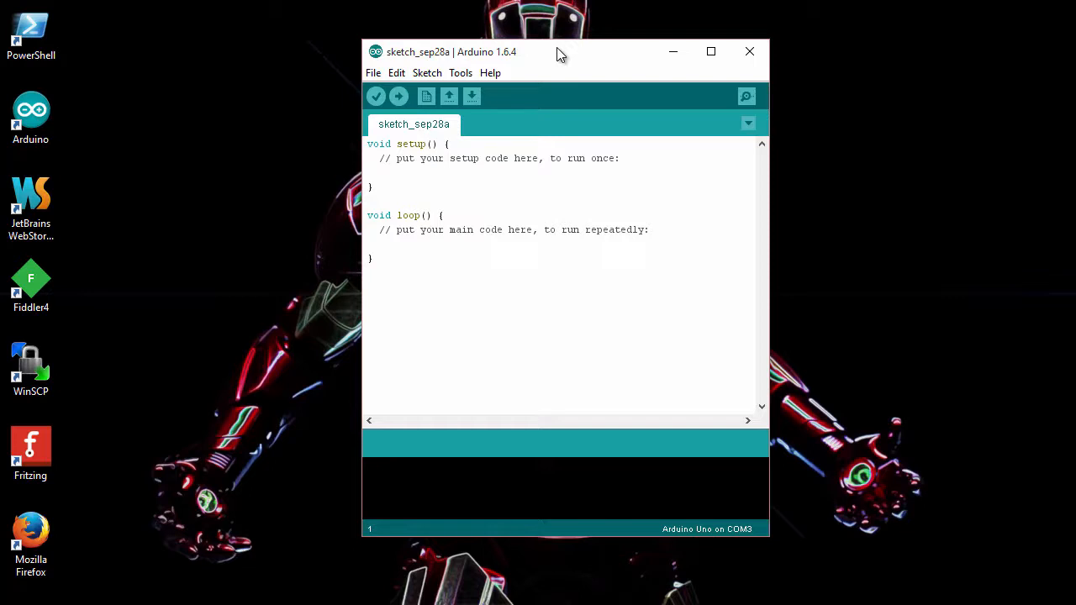
pyautogui.moveTo(30, 538)
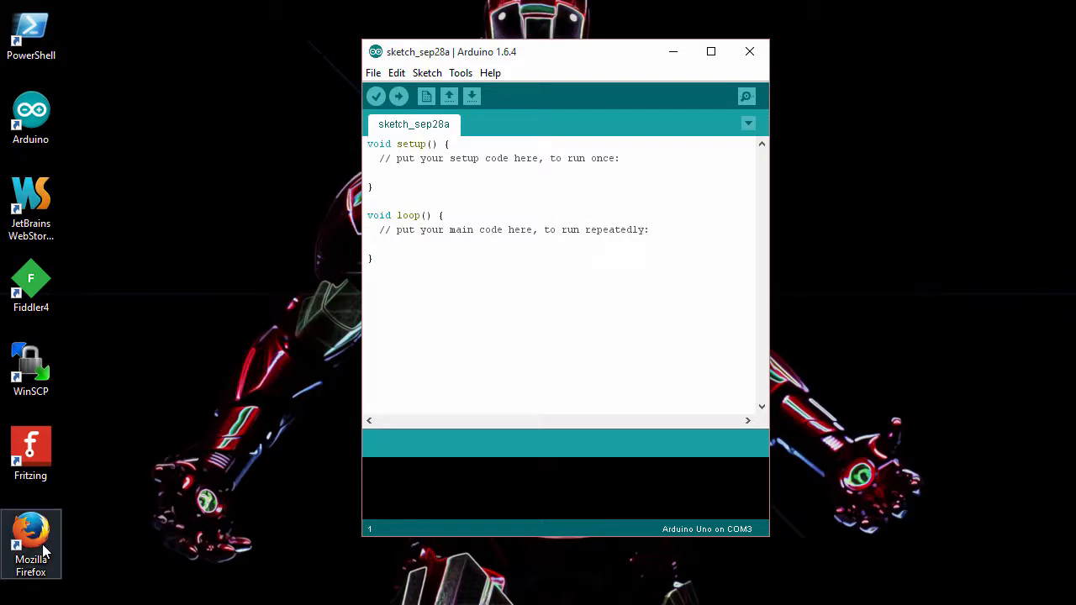
# Step: Launch Firefox, go to arduino.cc and reach the Arduino software download page
pyautogui.doubleClick(30, 535)
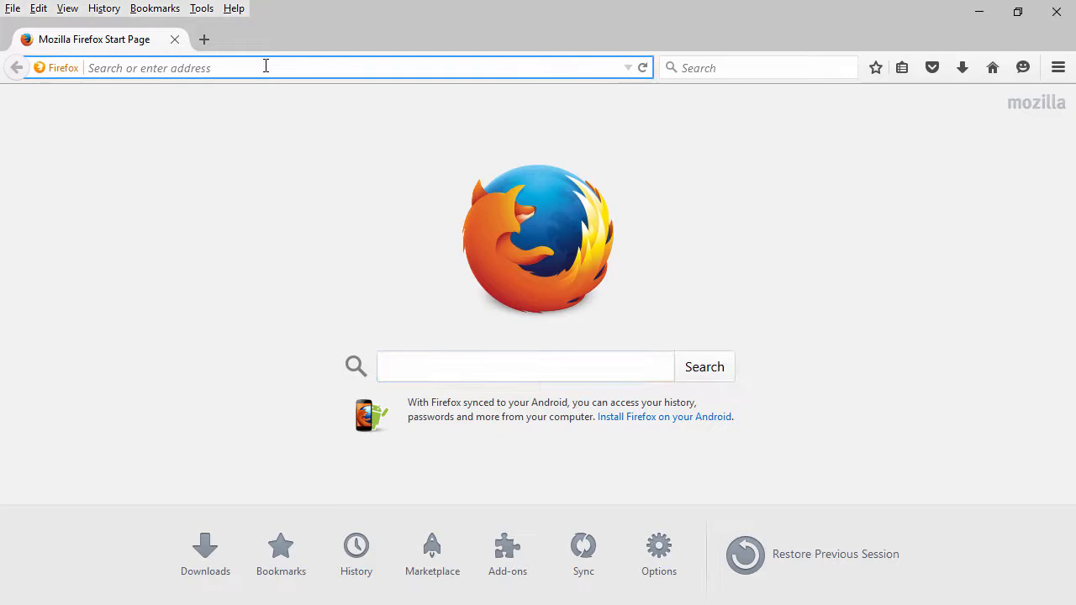
pyautogui.write('arduino.cc')
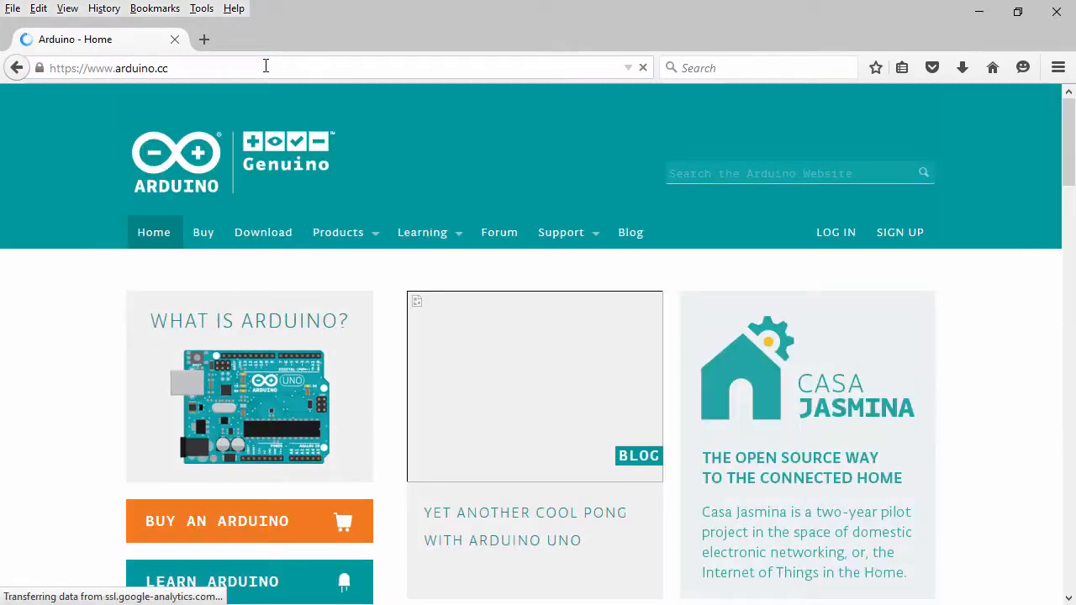
pyautogui.click(262, 232)
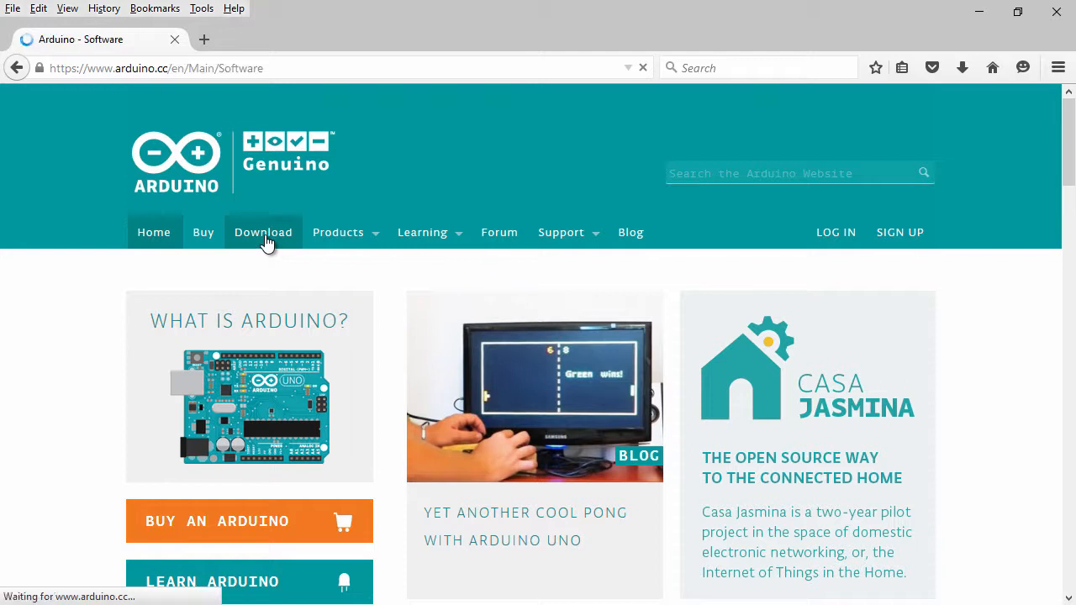
pyautogui.click(262, 232)
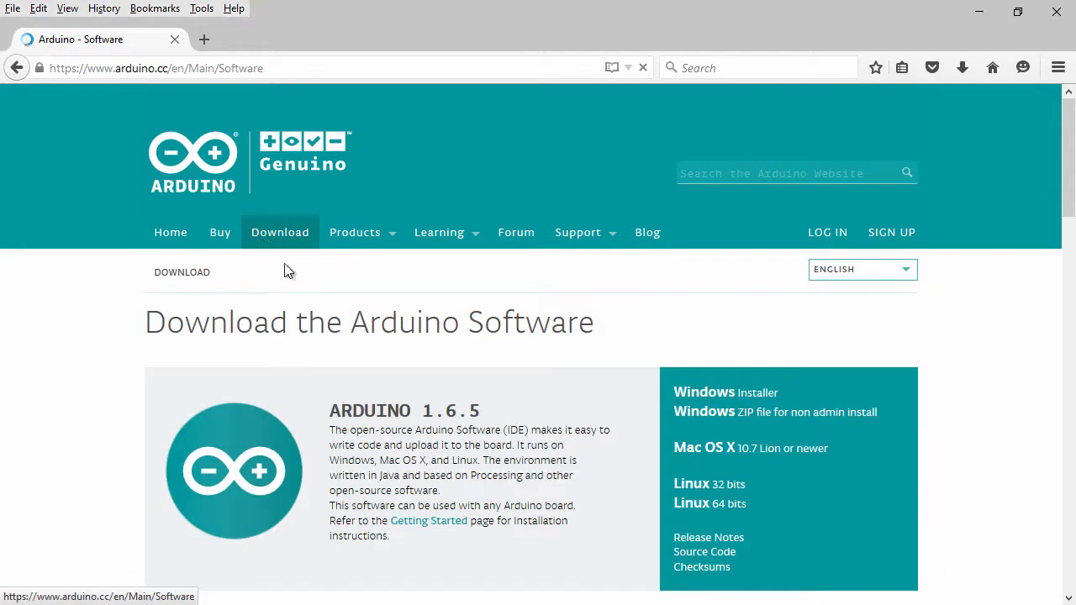
# Step: Scroll down to the Just Download and Contribute & Download choices
pyautogui.scroll(-3)
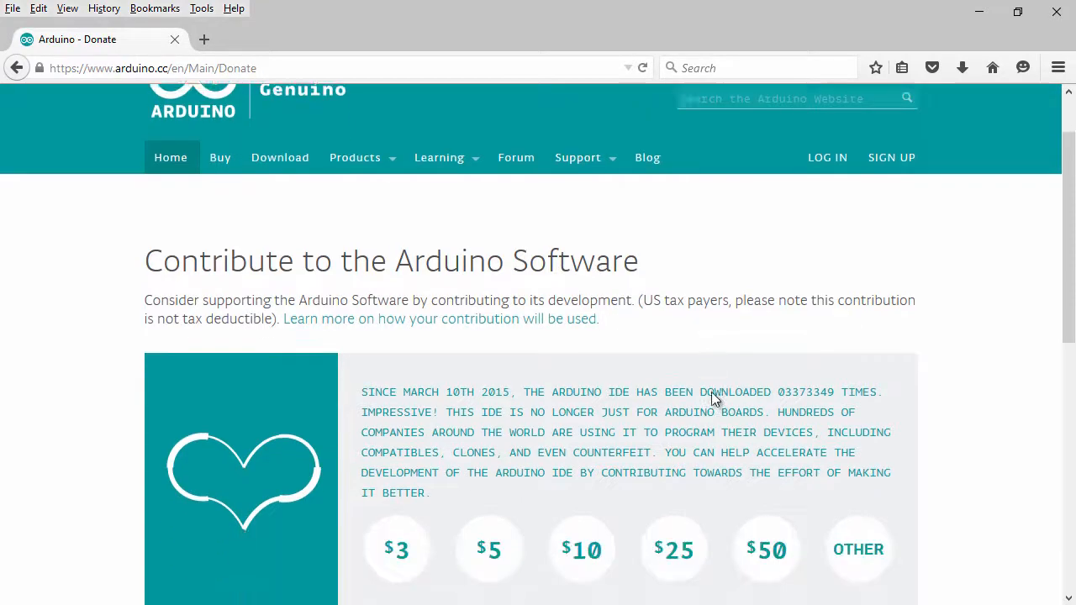
pyautogui.scroll(-3)
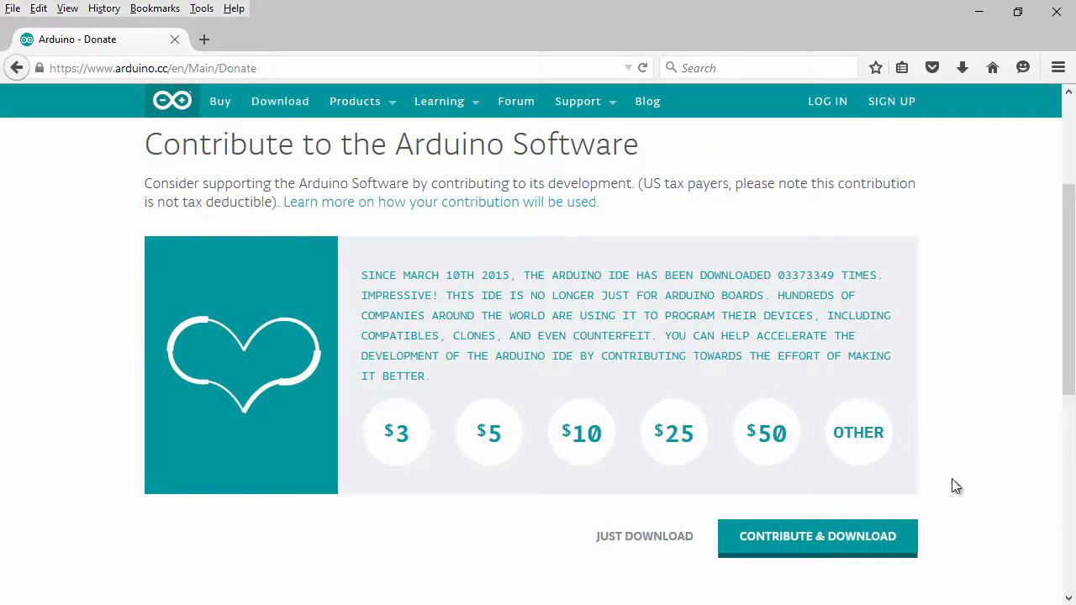
pyautogui.moveTo(868, 538)
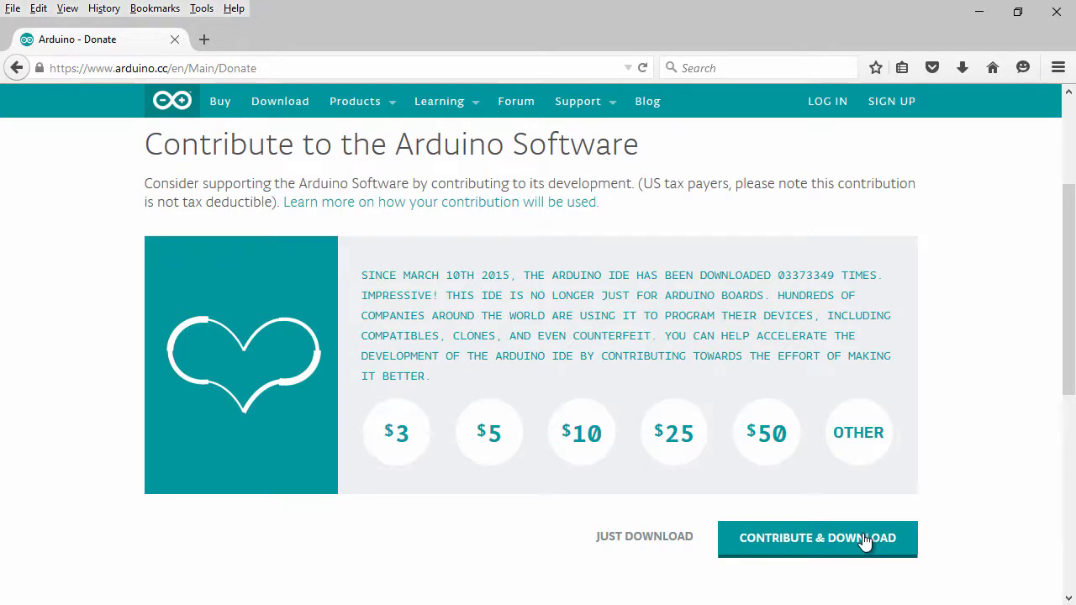
pyautogui.moveTo(1026, 255)
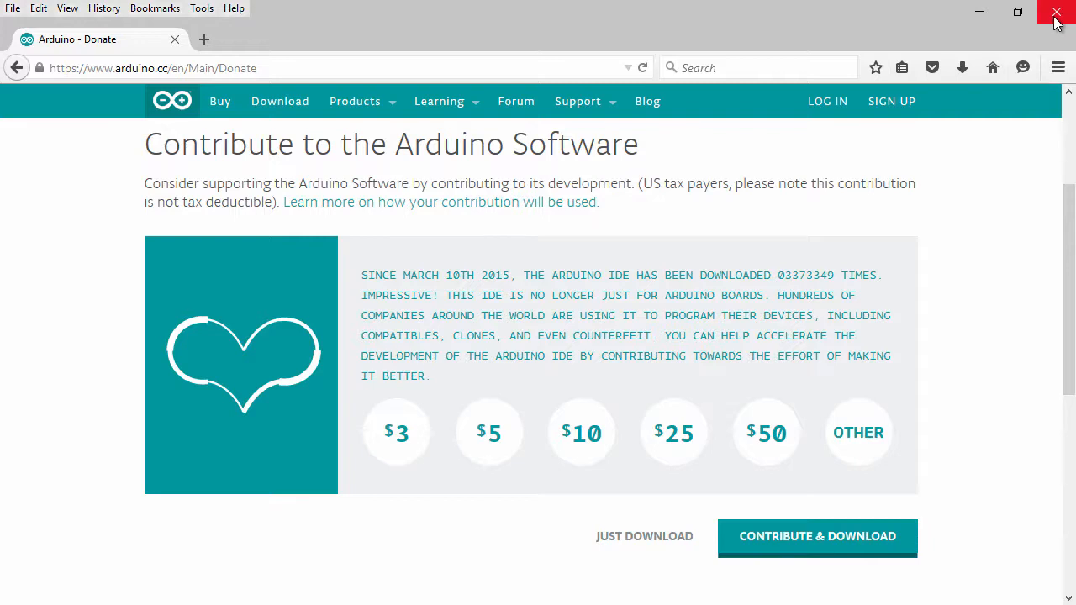
# Step: Close Firefox and bring up the File > Examples category list in Arduino IDE
pyautogui.click(1056, 14)
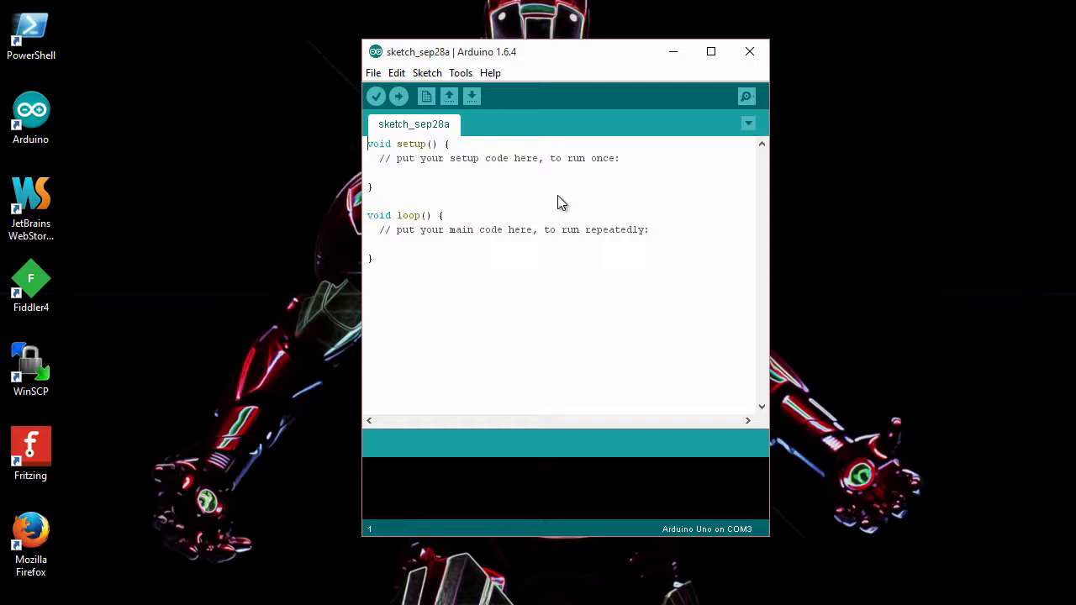
pyautogui.click(374, 72)
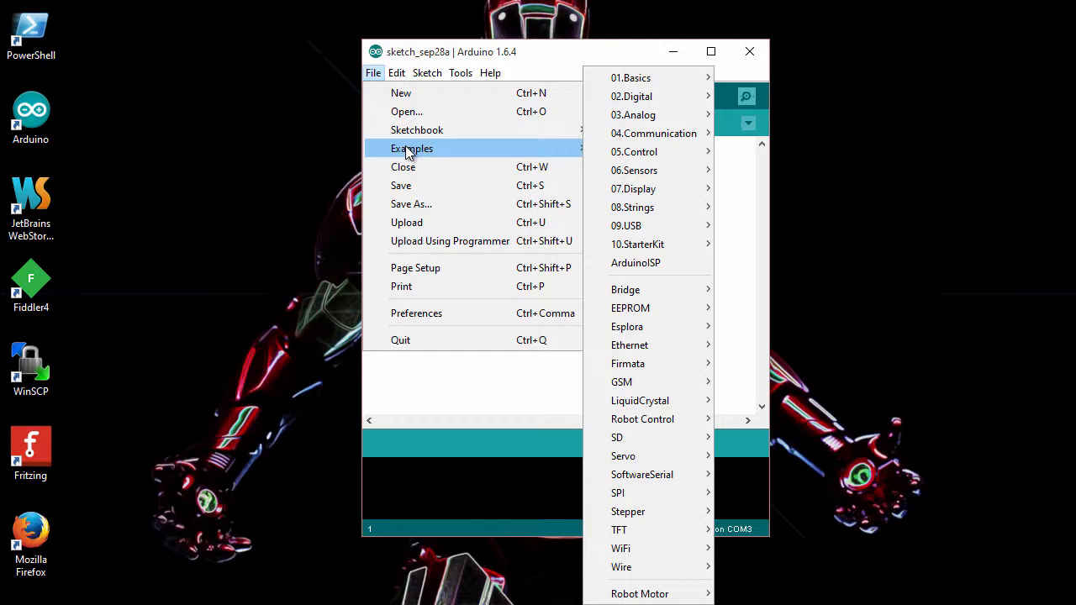
pyautogui.moveTo(648, 151)
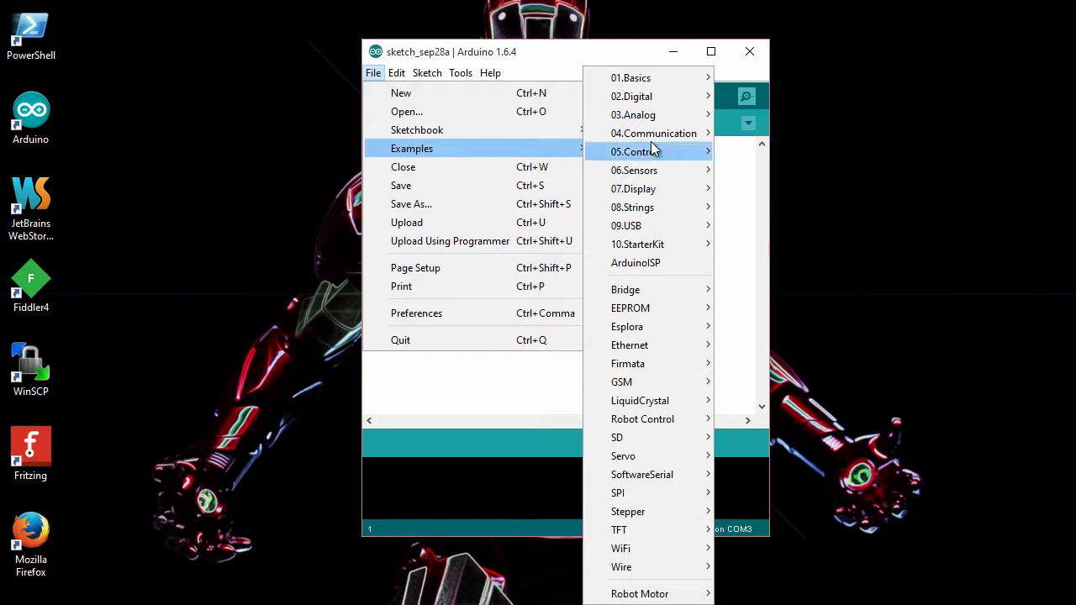
pyautogui.moveTo(632, 78)
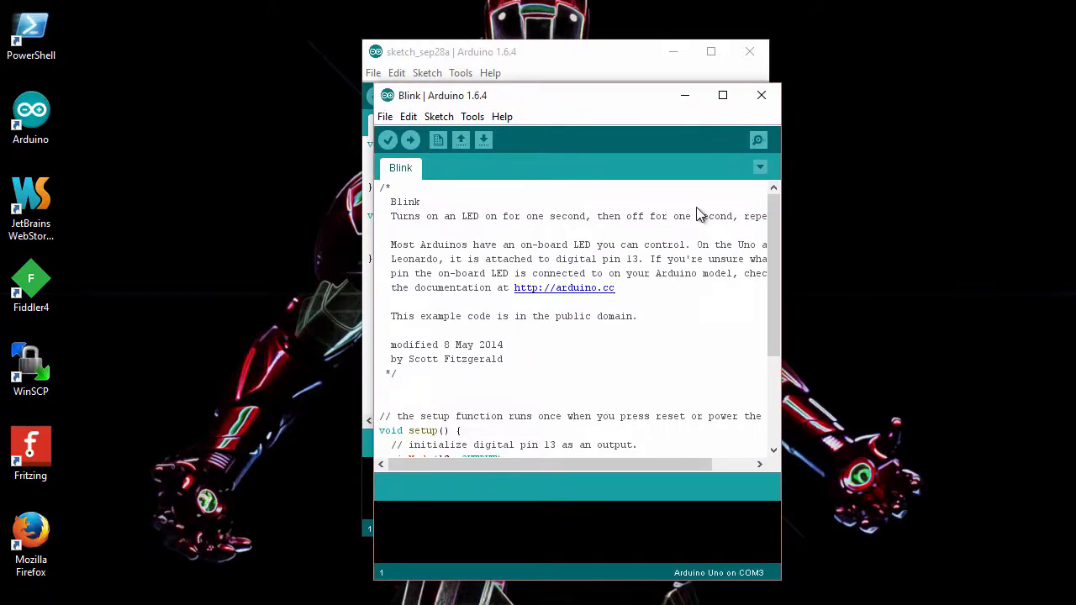
# Step: Scroll through the Blink example code, then close its window
pyautogui.scroll(-3)
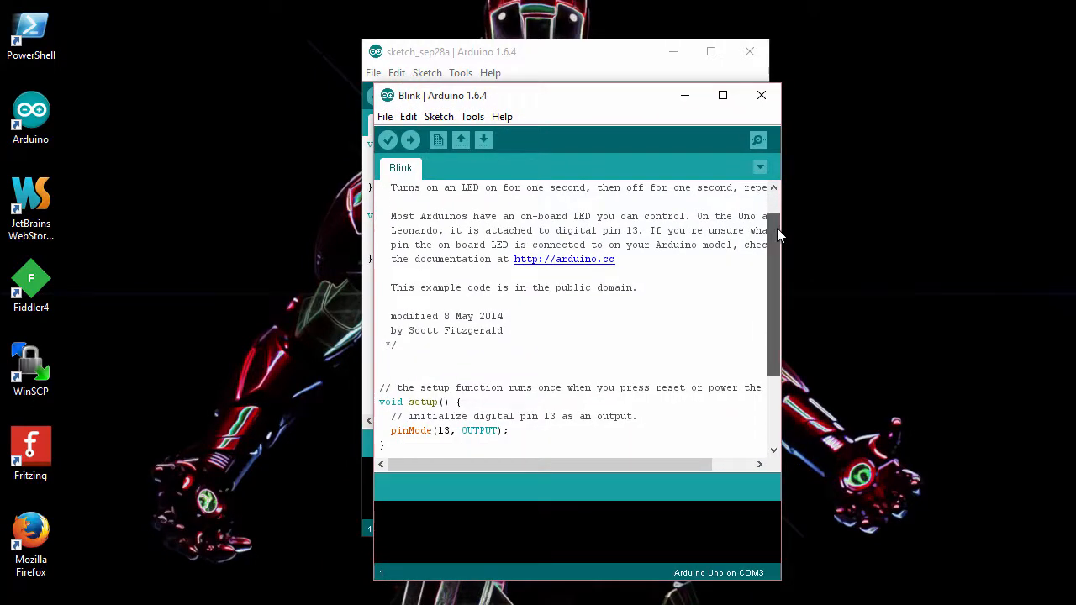
pyautogui.scroll(-3)
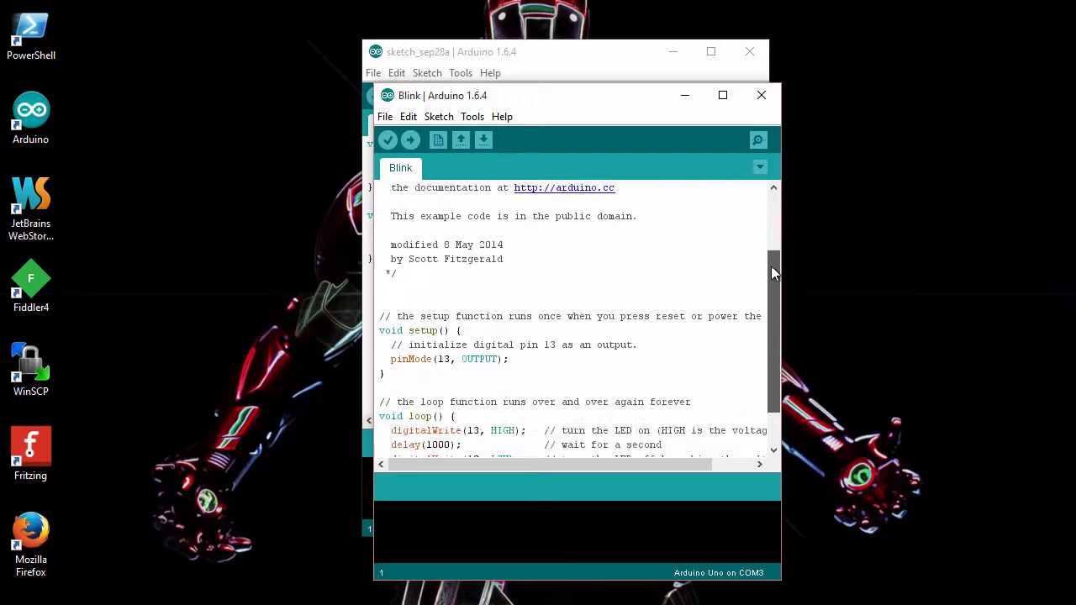
pyautogui.scroll(-3)
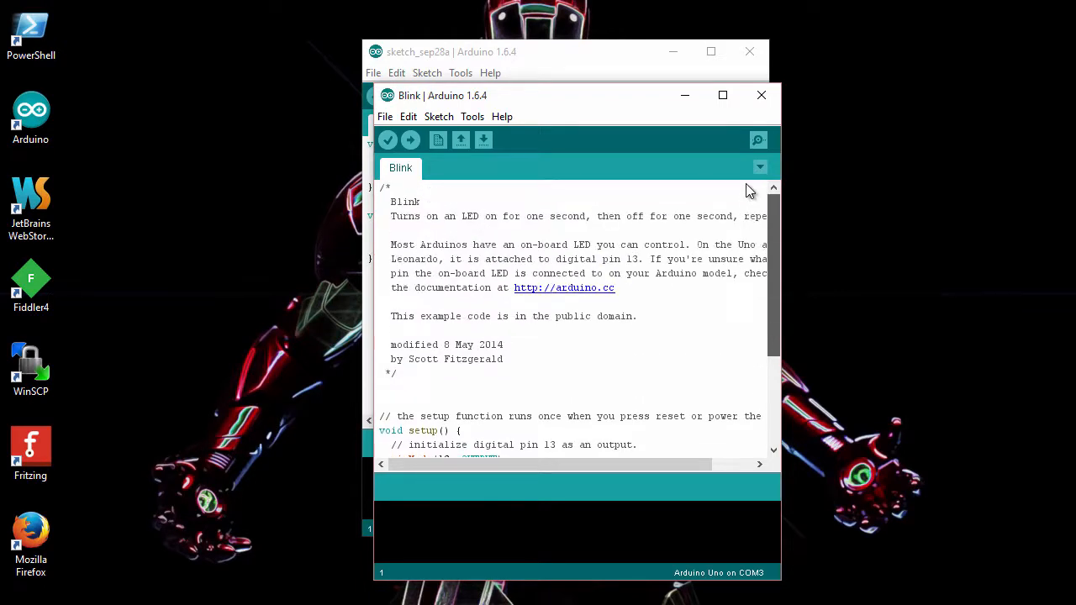
pyautogui.moveTo(600, 440)
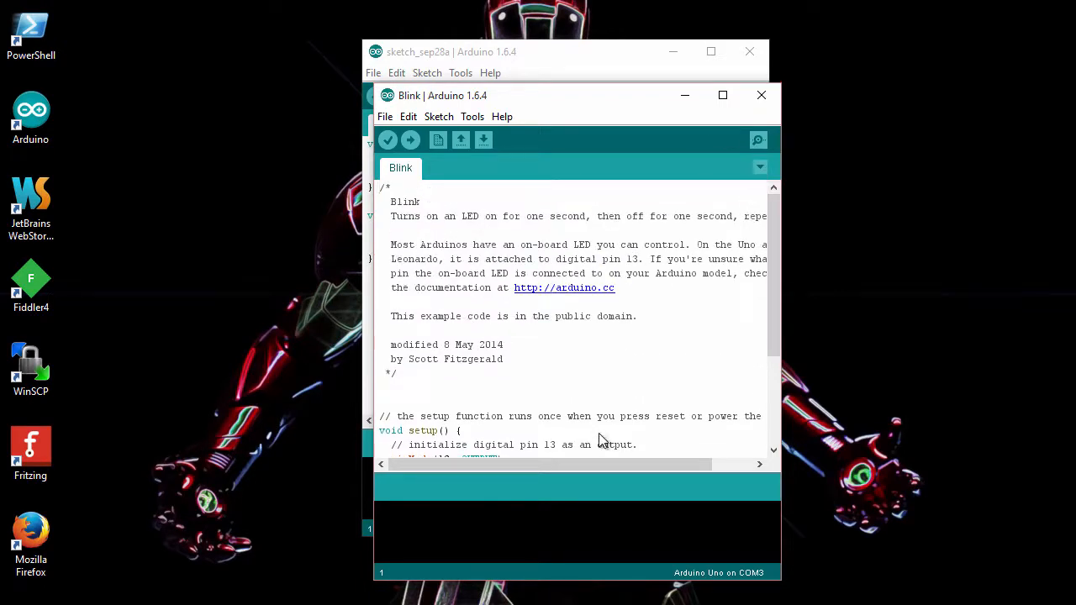
pyautogui.click(760, 94)
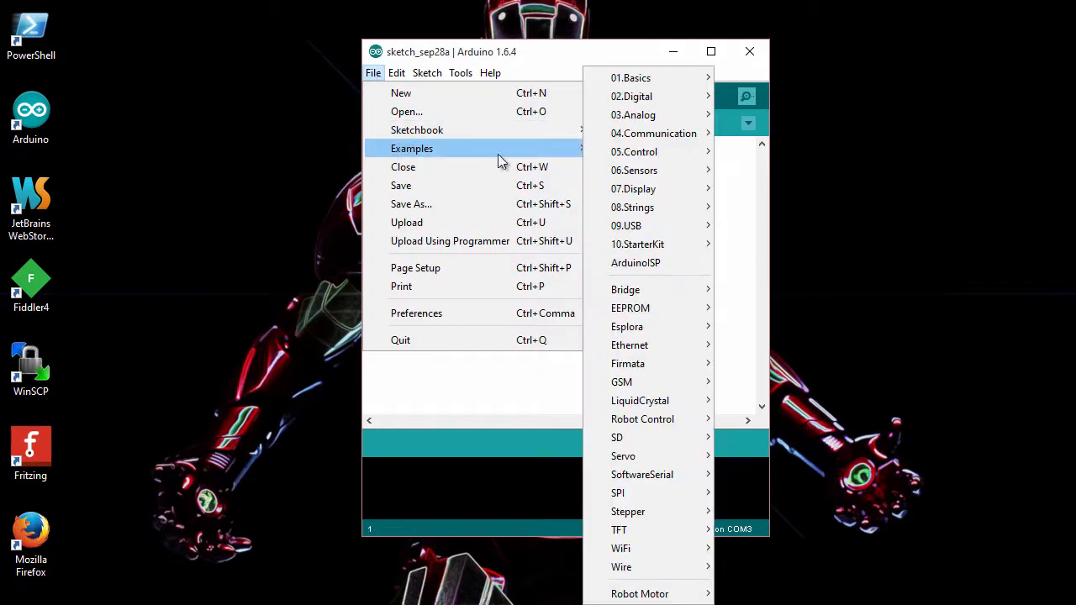
pyautogui.moveTo(629, 363)
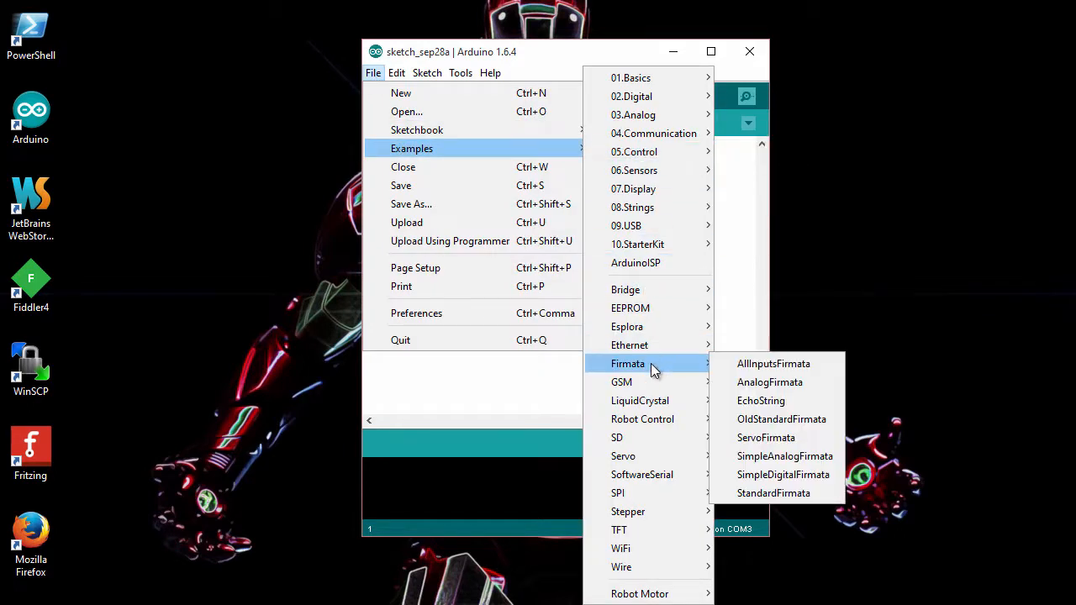
pyautogui.moveTo(750, 400)
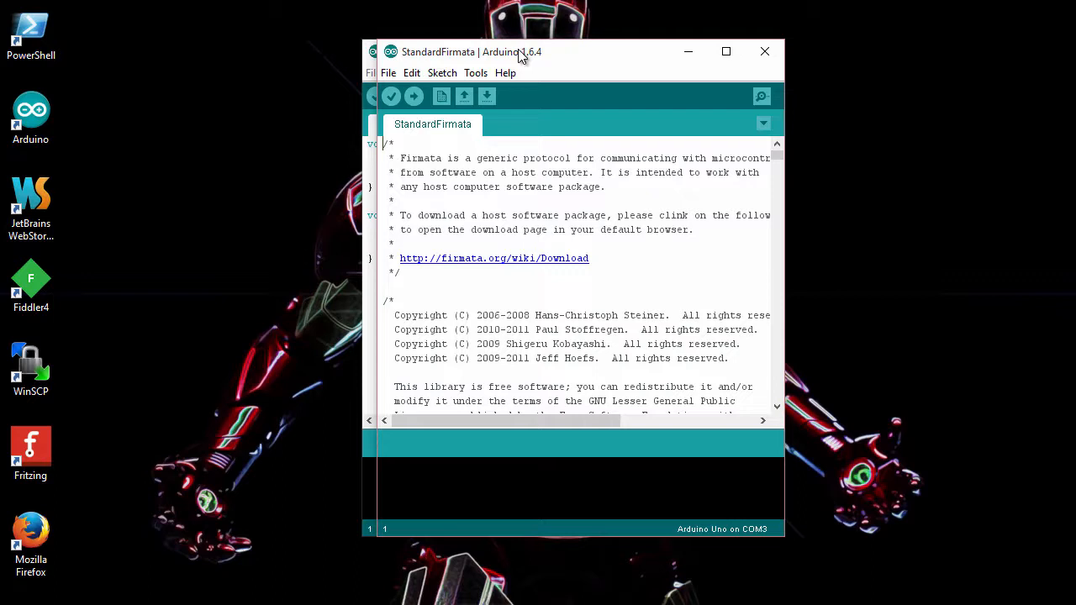
# Step: Open the StandardFirmata sketch from File > Examples > Firmata
pyautogui.click(389, 72)
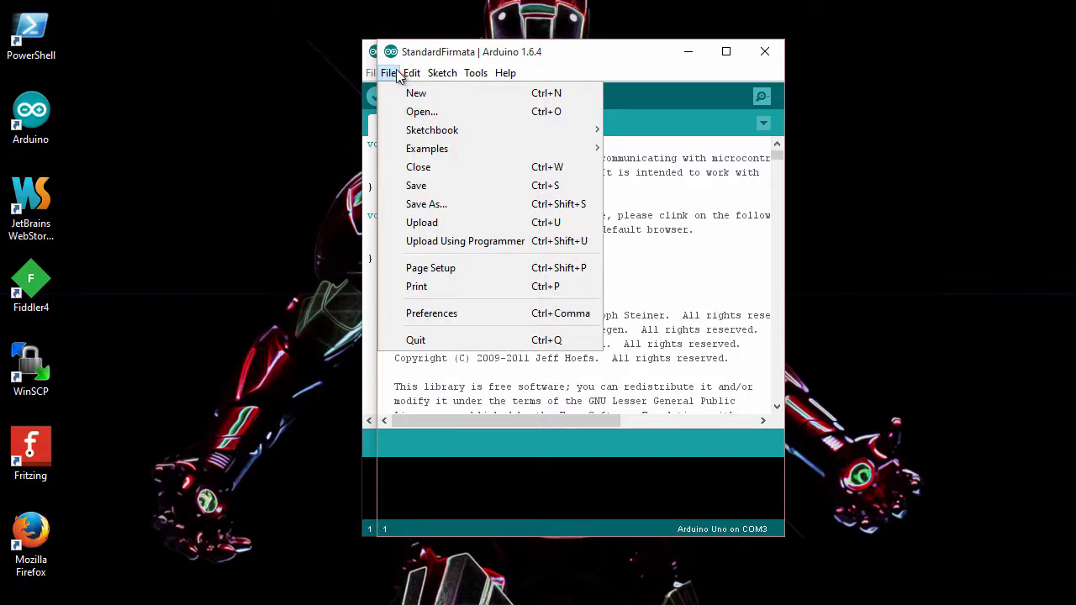
pyautogui.moveTo(422, 222)
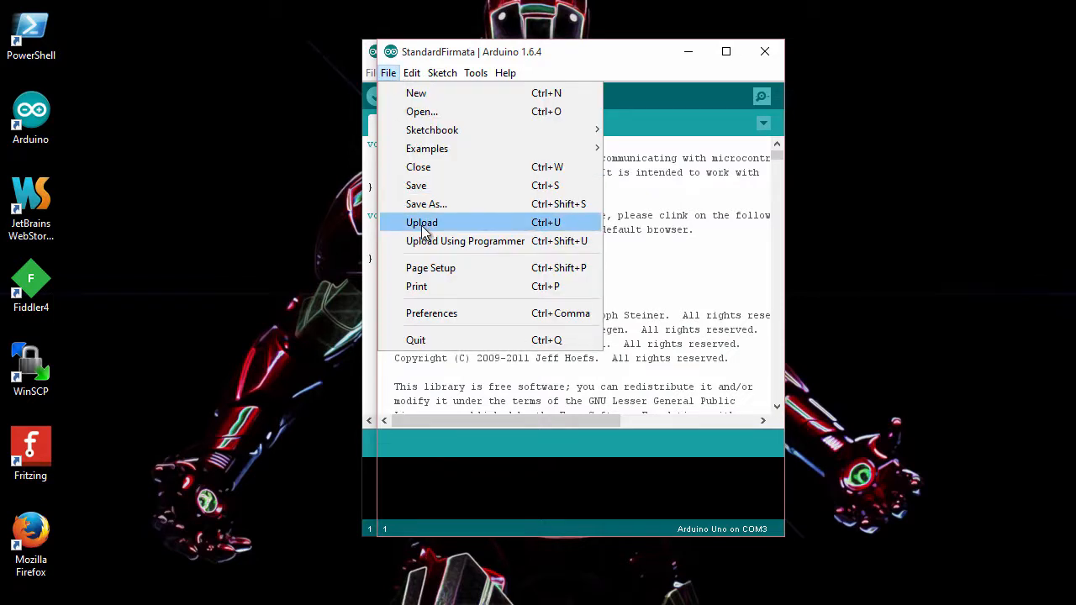
pyautogui.moveTo(460, 181)
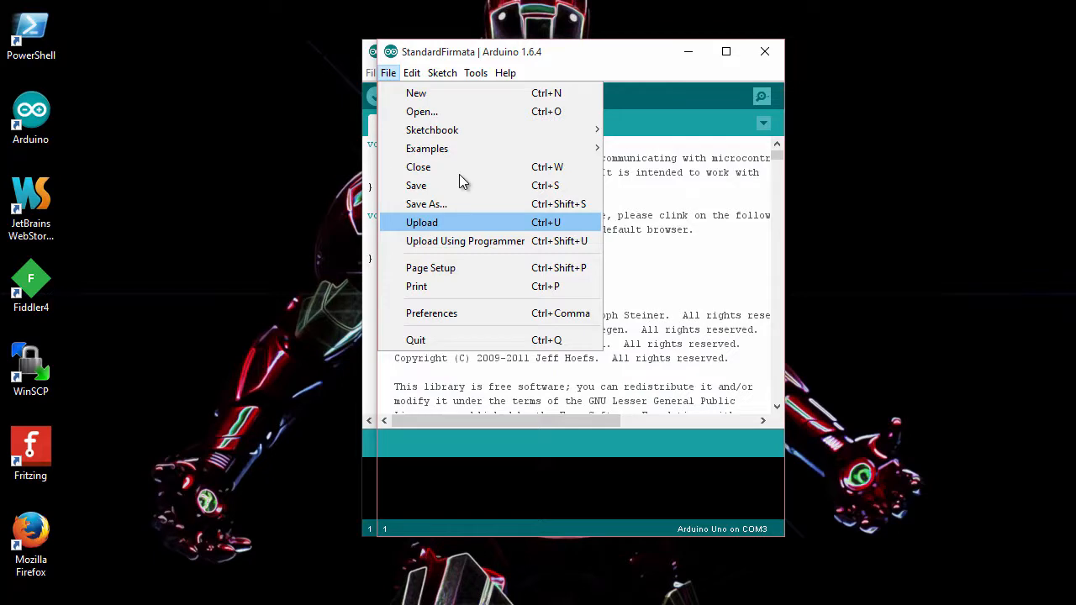
# Step: Dismiss the File menu and view Tools showing board Arduino Uno and port COM3
pyautogui.click(476, 72)
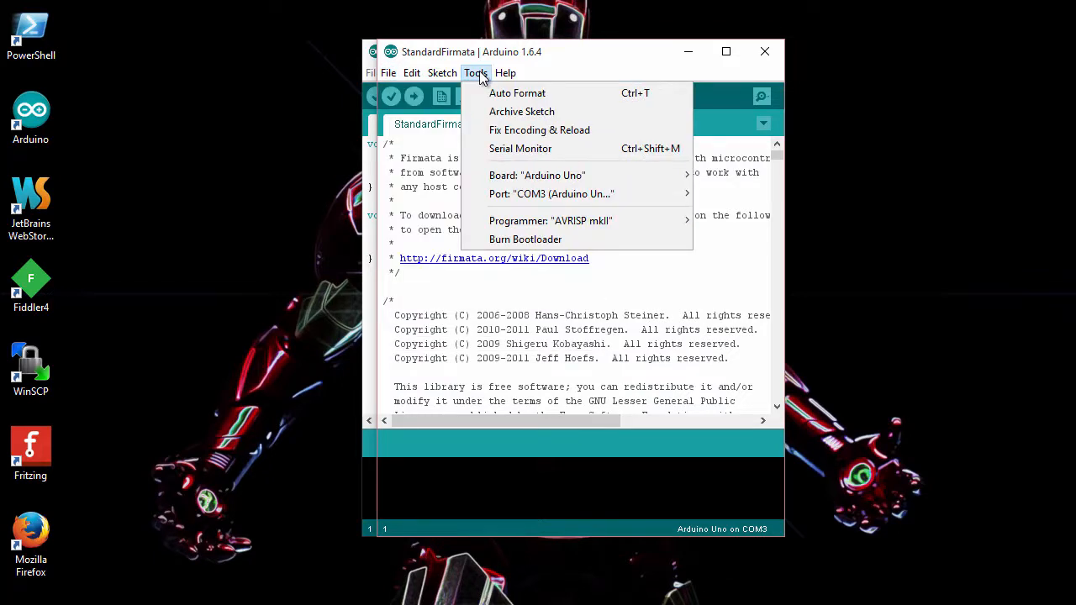
pyautogui.click(536, 174)
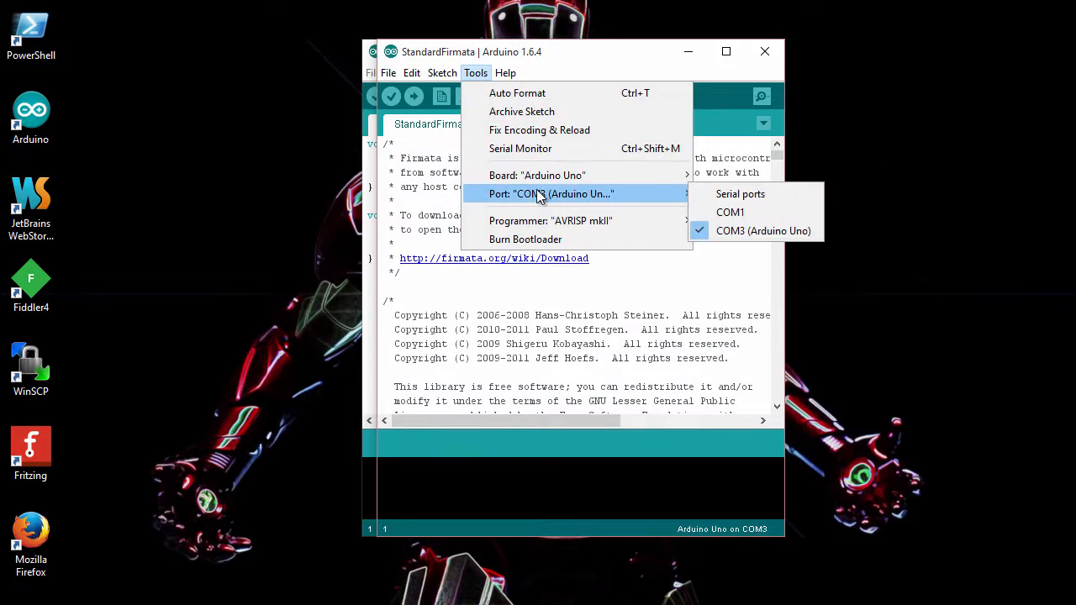
pyautogui.moveTo(763, 231)
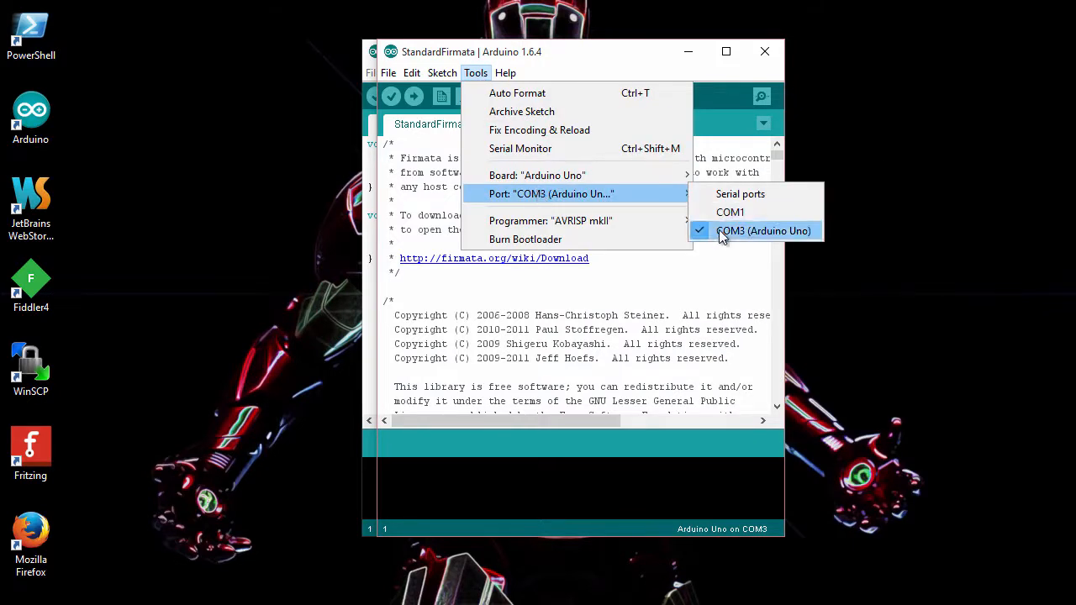
# Step: Keep COM3 (Arduino Uno) as the port and start uploading StandardFirmata
pyautogui.click(389, 72)
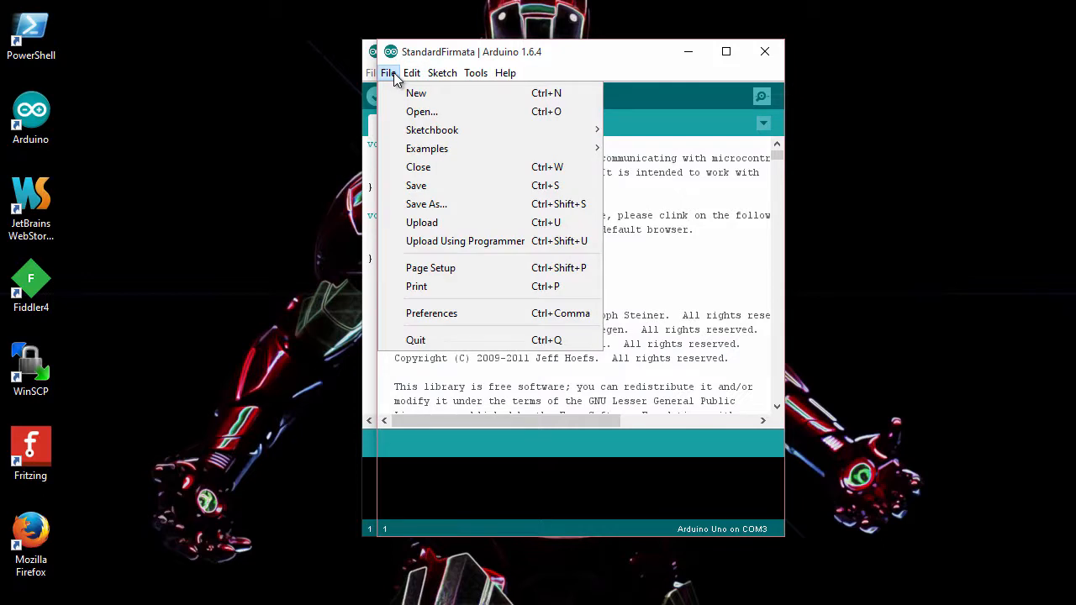
pyautogui.click(421, 222)
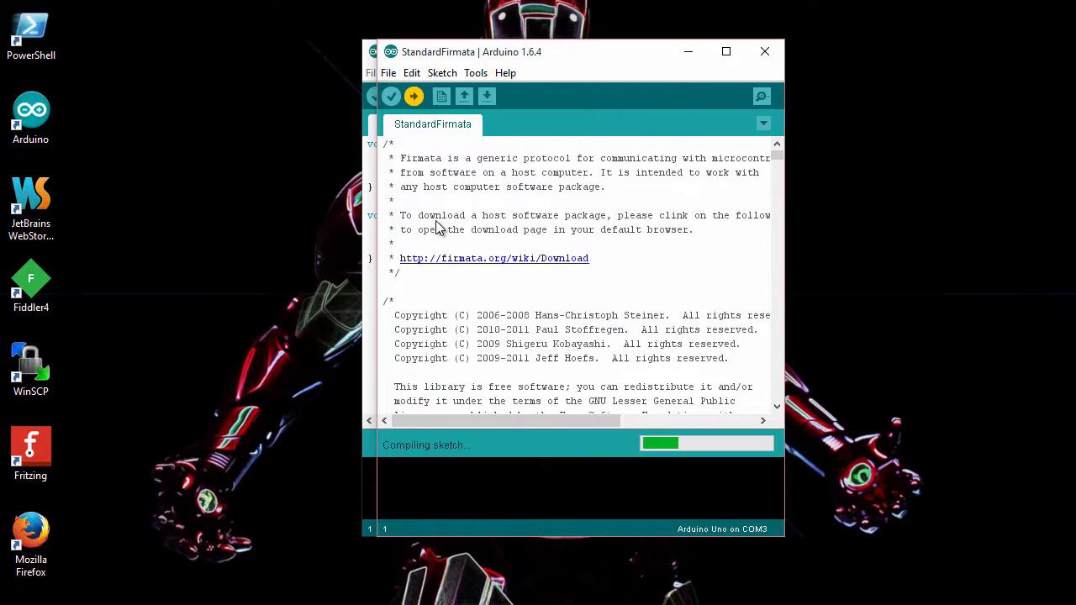